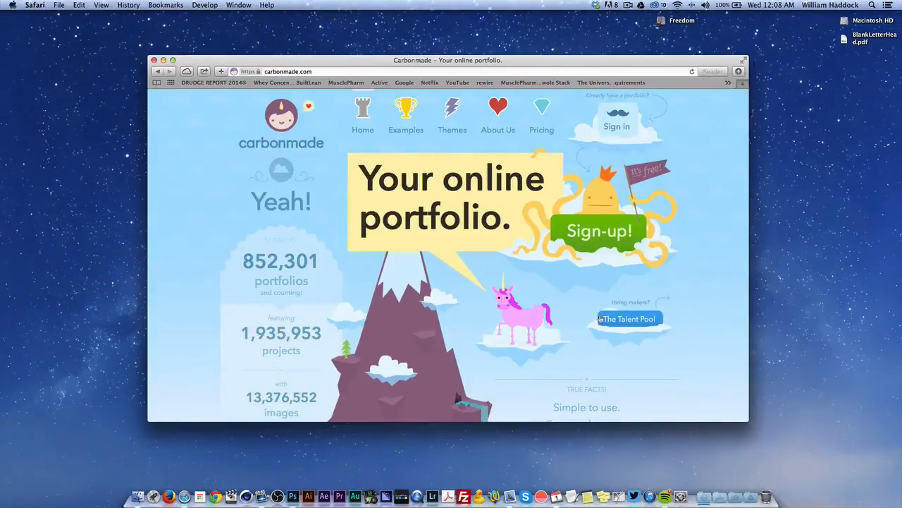
mouse_move(612, 261)
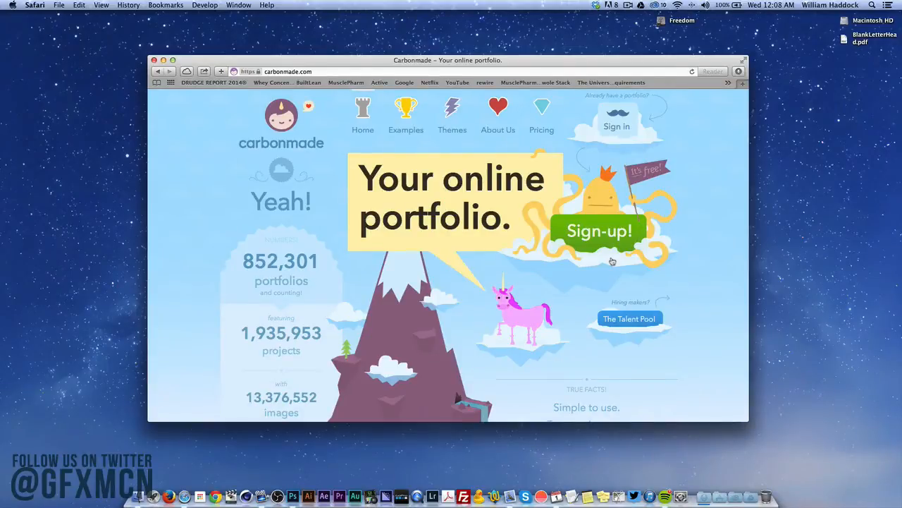
mouse_move(530, 275)
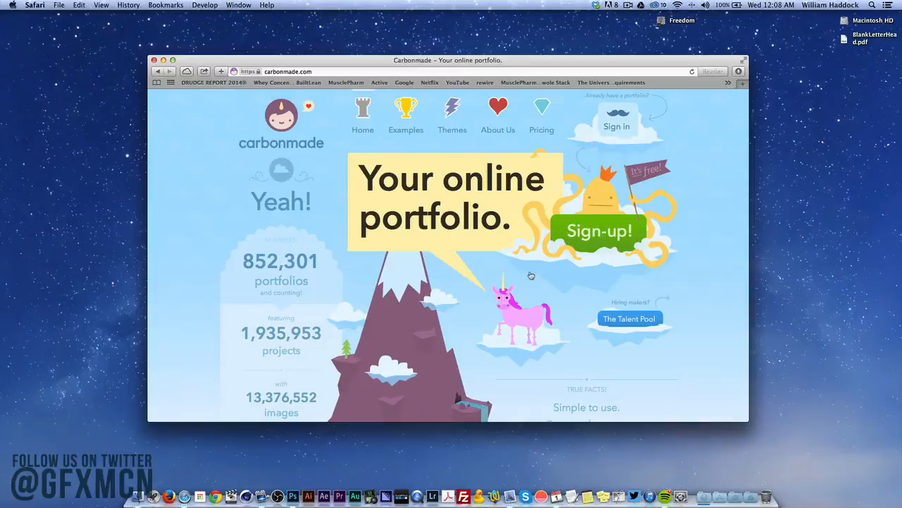
mouse_move(527, 261)
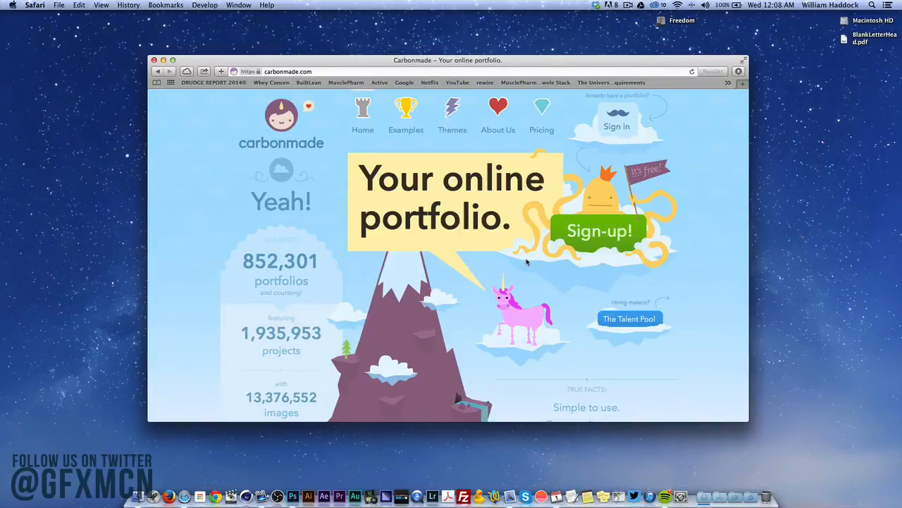
mouse_move(531, 259)
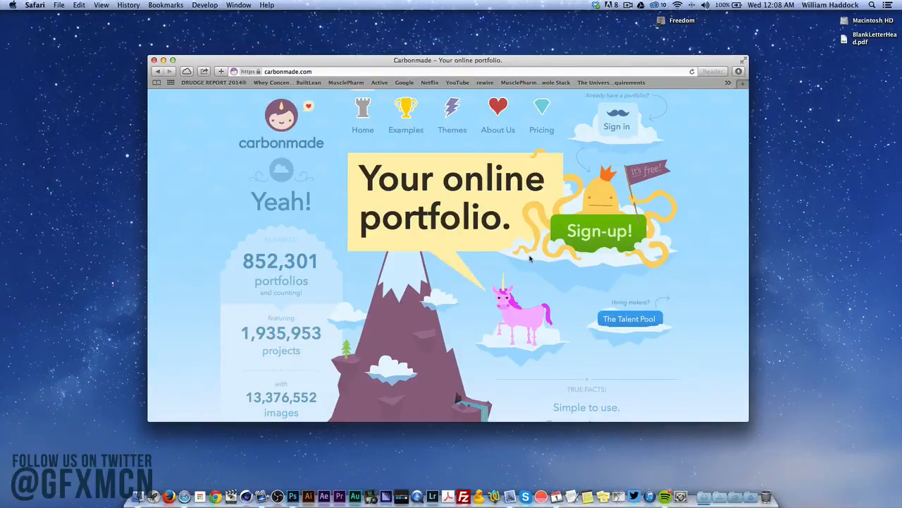
mouse_move(581, 245)
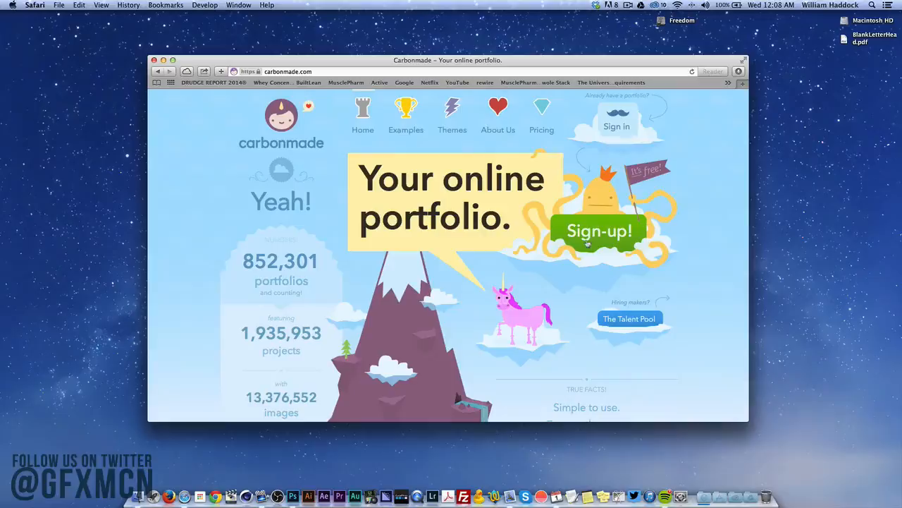
click(597, 231)
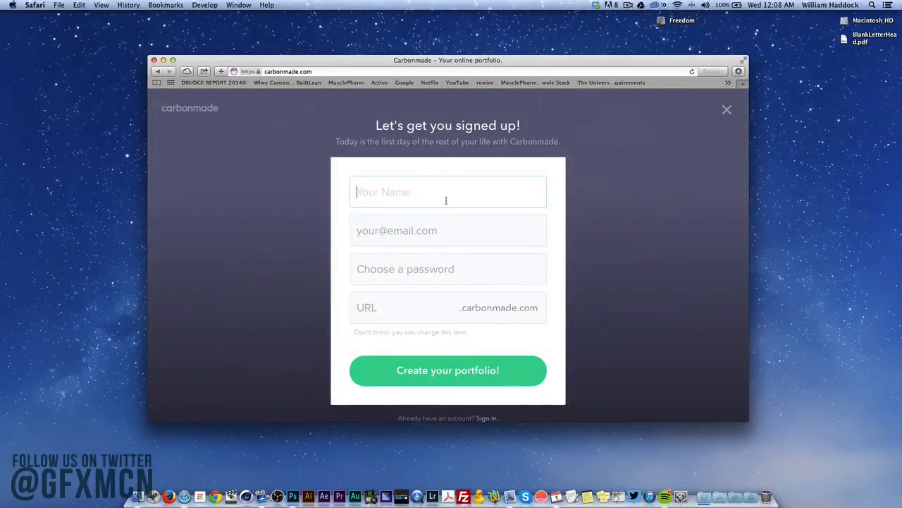
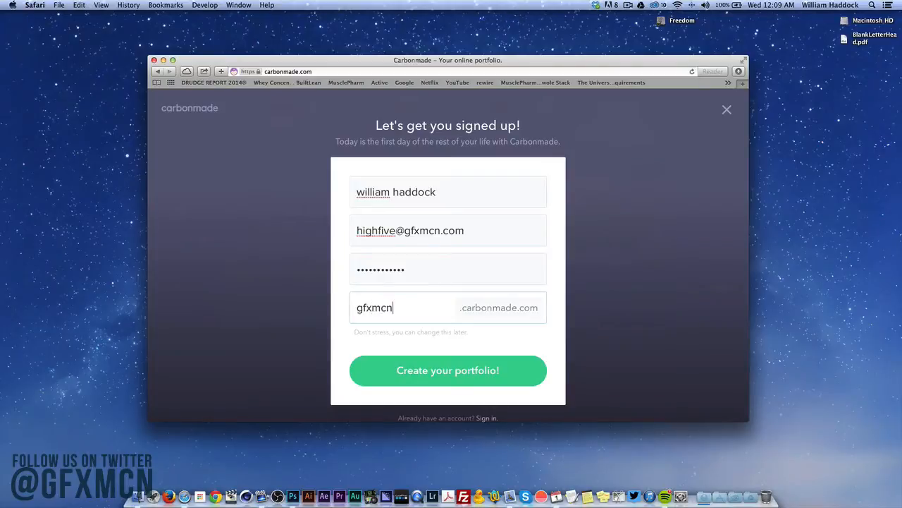
click(448, 370)
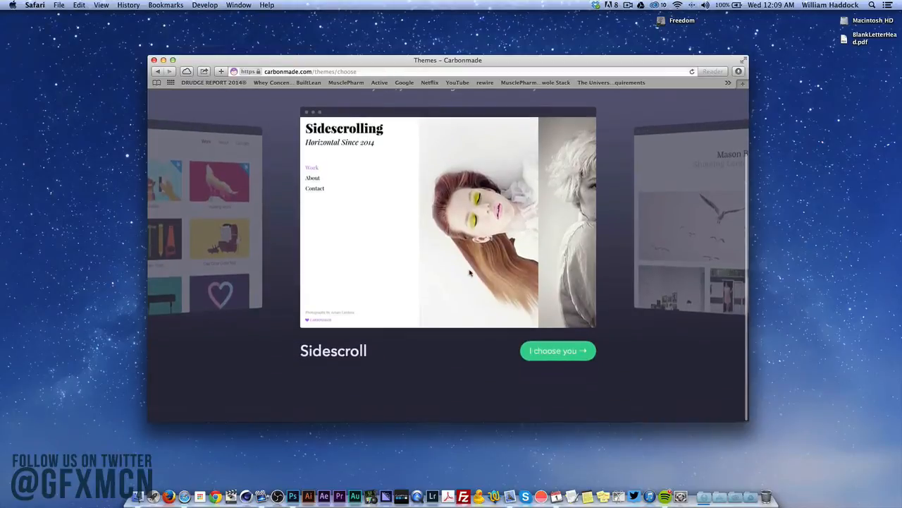
mouse_move(542, 350)
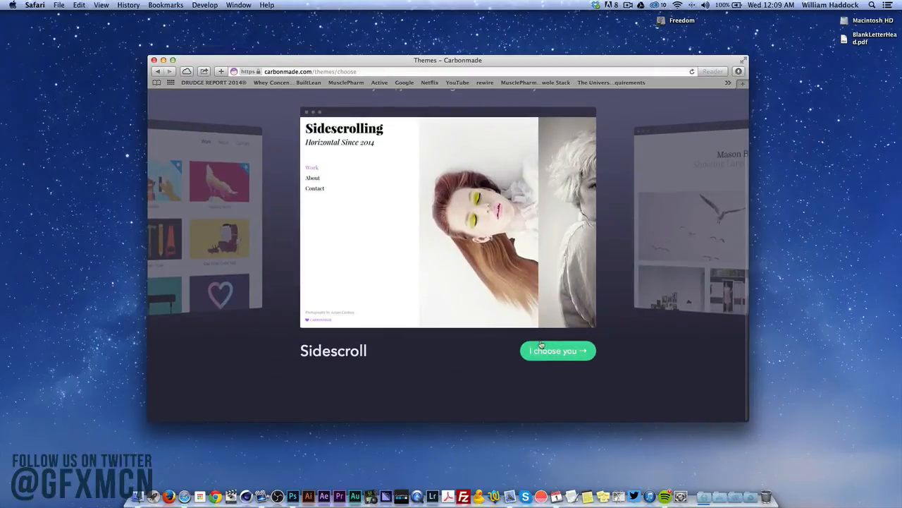
Step: Choose the Sidescroll theme from the theme carousel
click(558, 350)
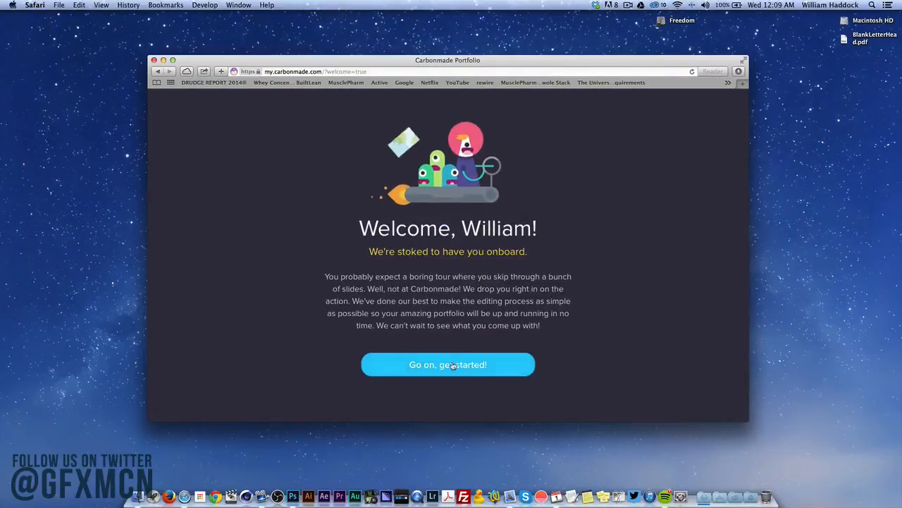
Step: Continue past the welcome screen into the About page editor
click(448, 364)
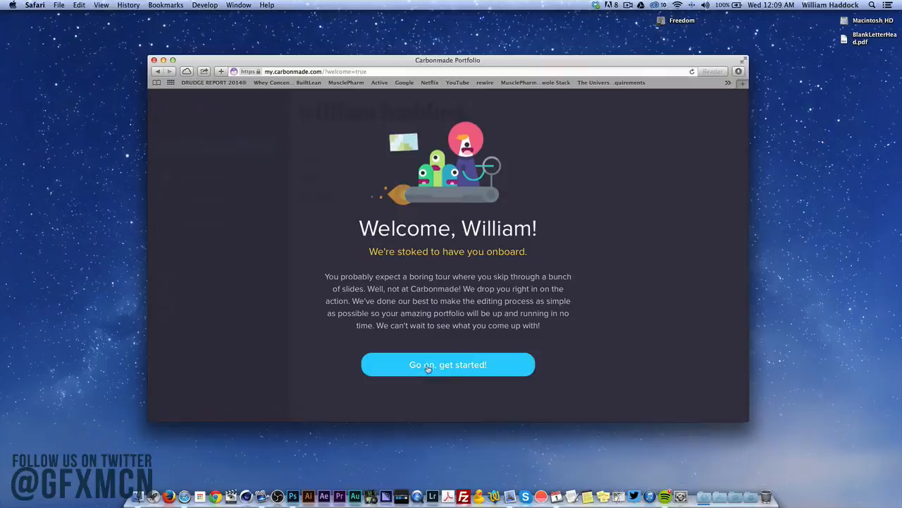
click(448, 364)
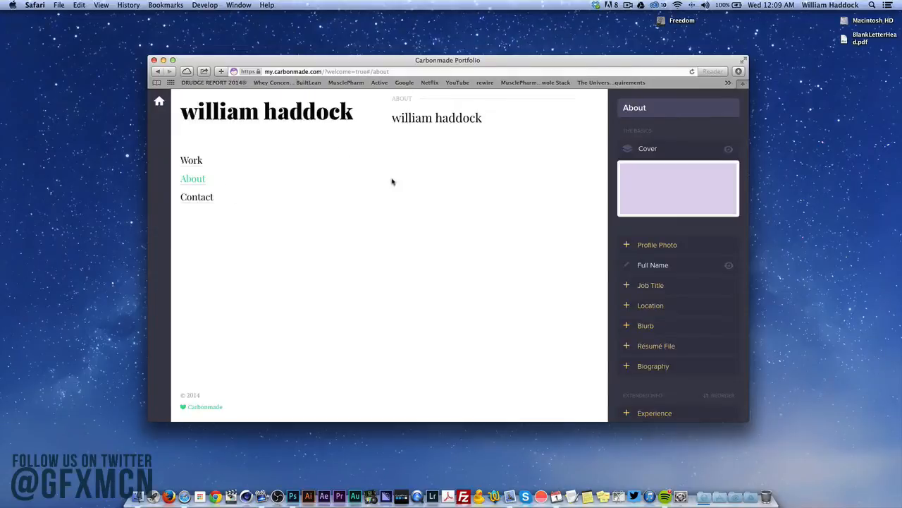
mouse_move(584, 251)
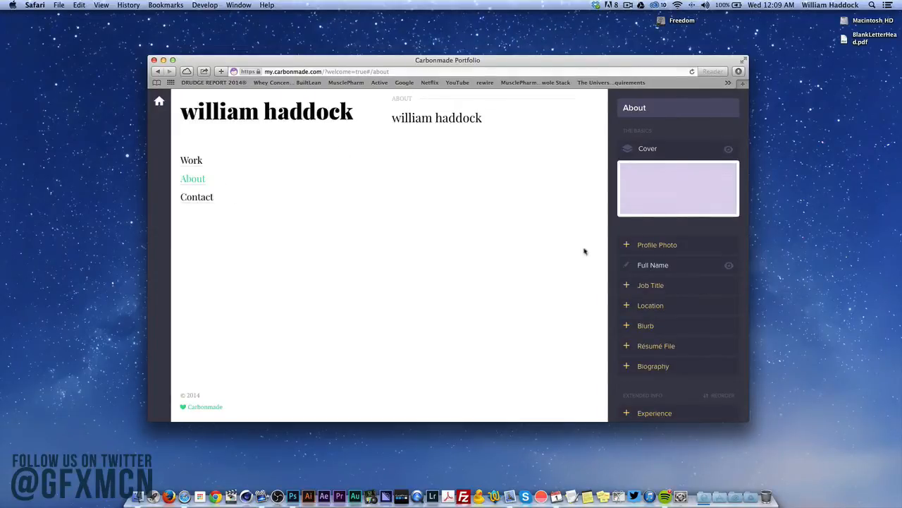
Step: Add the job title 'Senior Designer at Freedom!' and the location Marietta GA
click(651, 285)
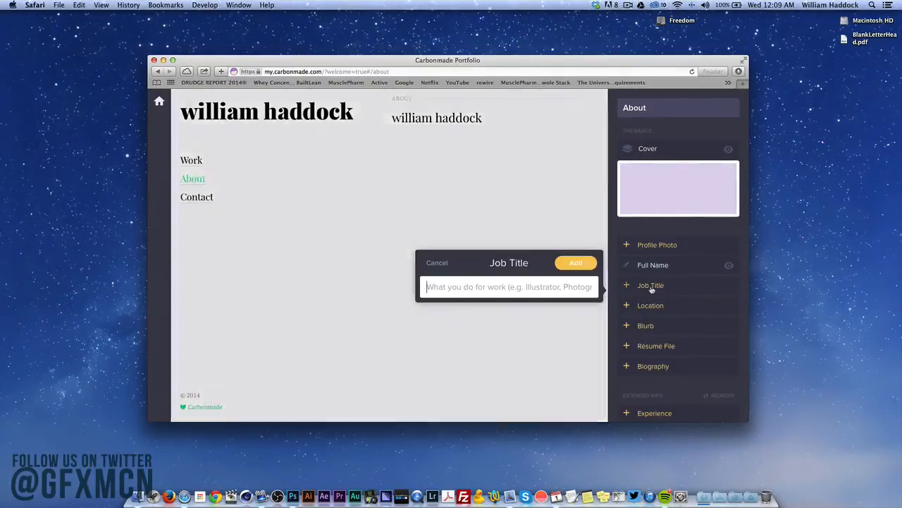
text(Senior Designer at)
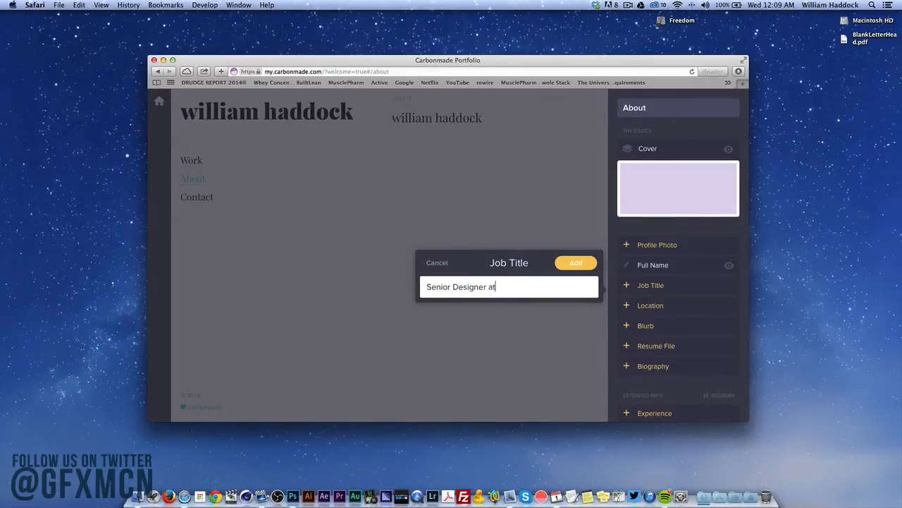
text(Freedom!)
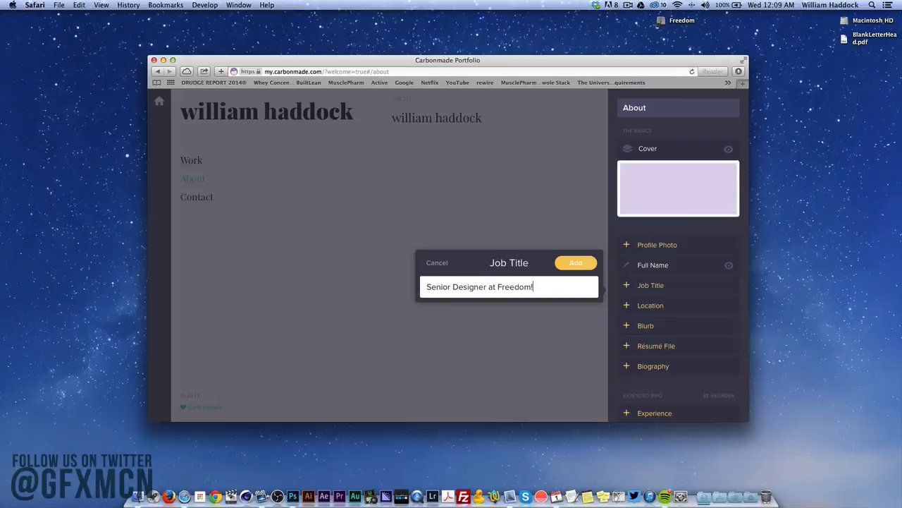
click(576, 262)
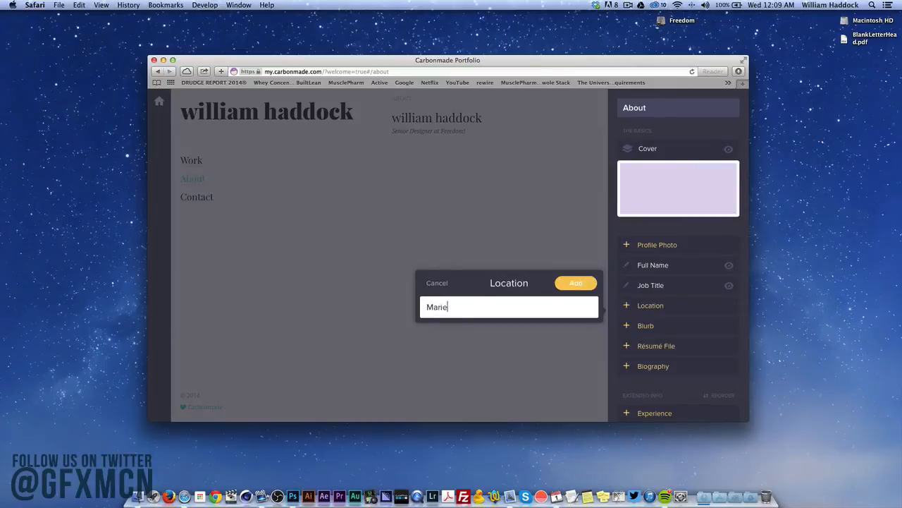
click(576, 282)
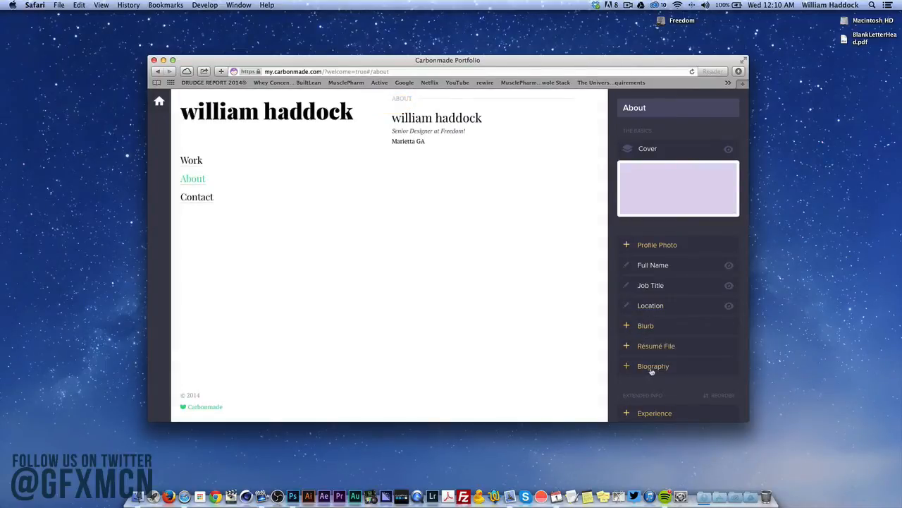
Step: Add the biography 'I like to do cool things.' to the About page
click(653, 367)
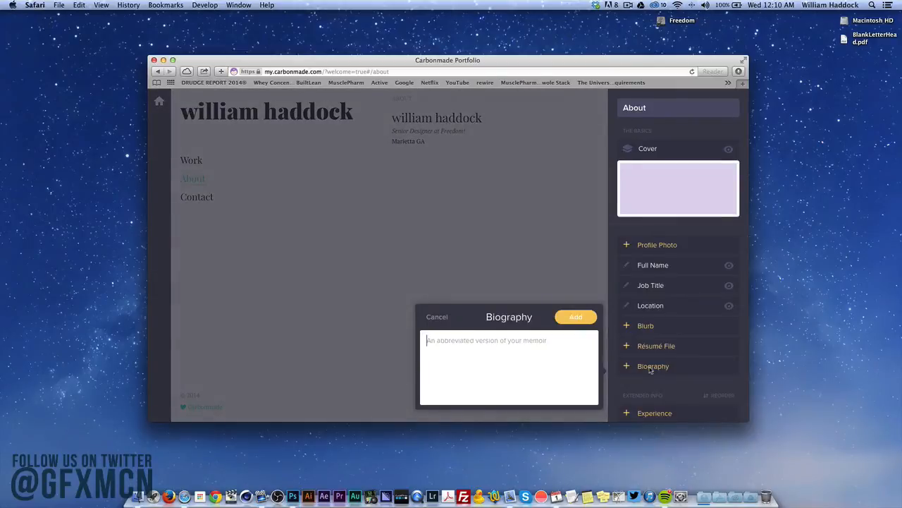
text(I like to)
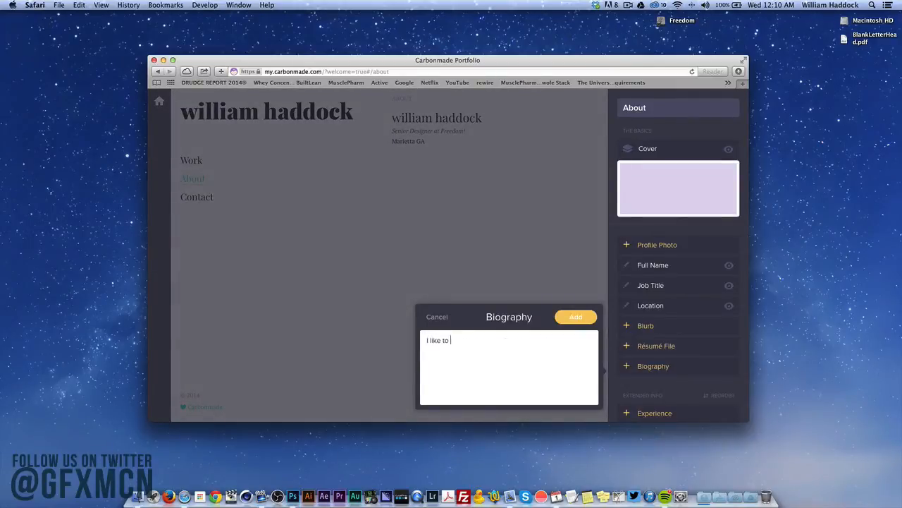
text(do cool things.)
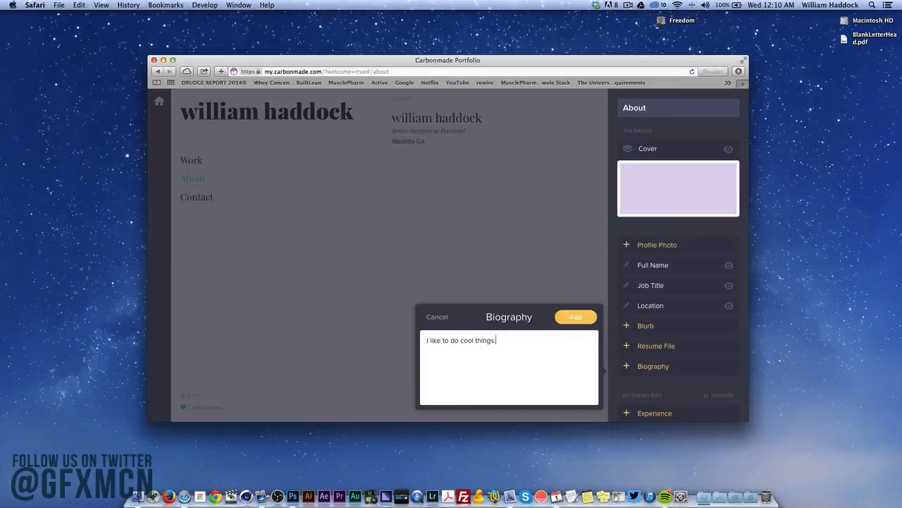
click(575, 316)
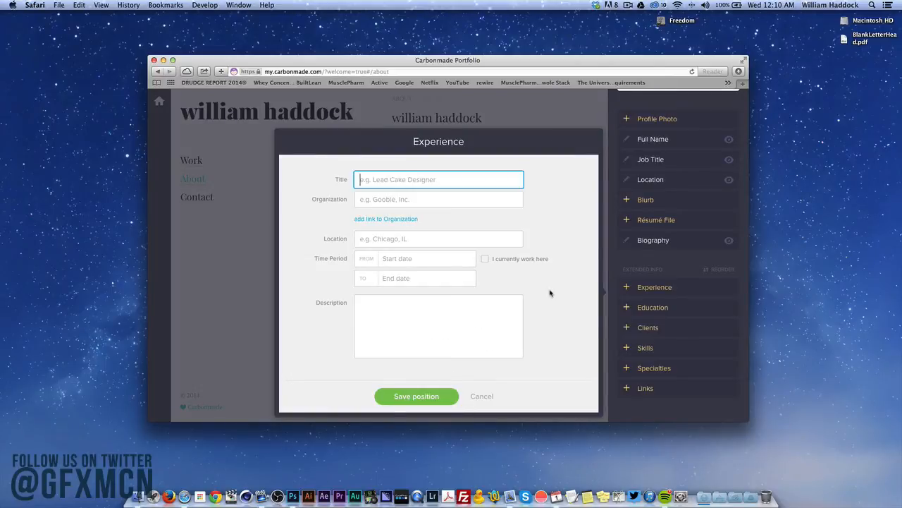
text(Senior Design)
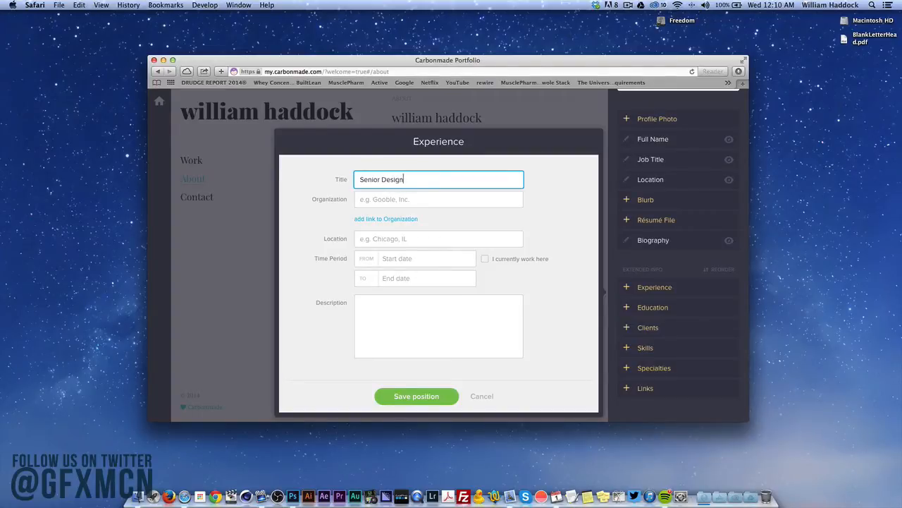
click(439, 198)
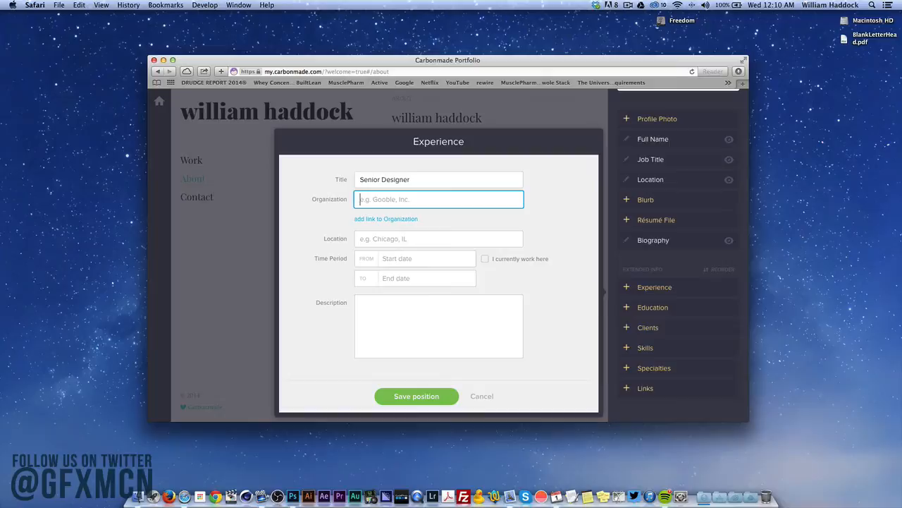
text(Vultra)
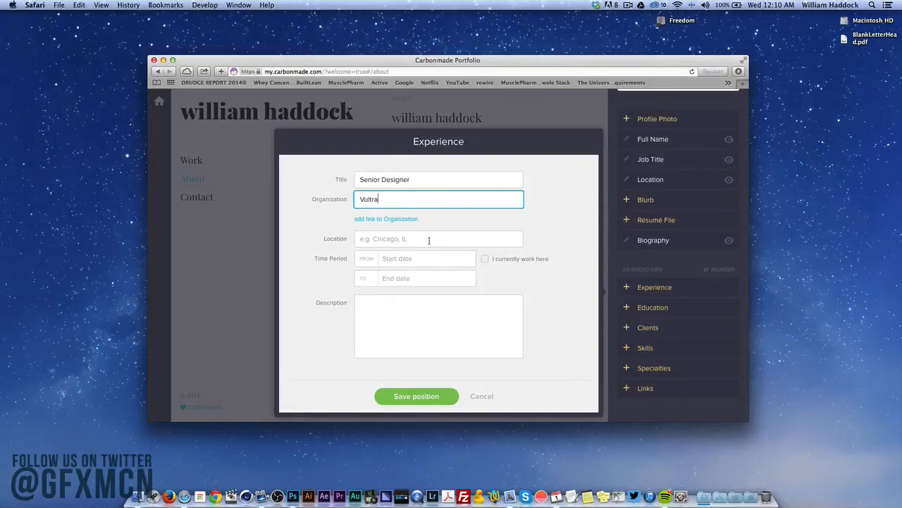
click(387, 219)
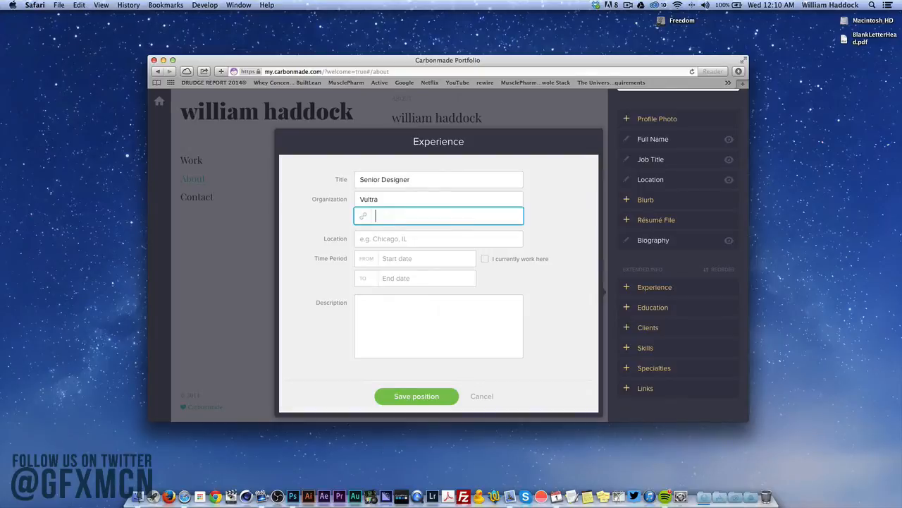
text(http://vultra.tv)
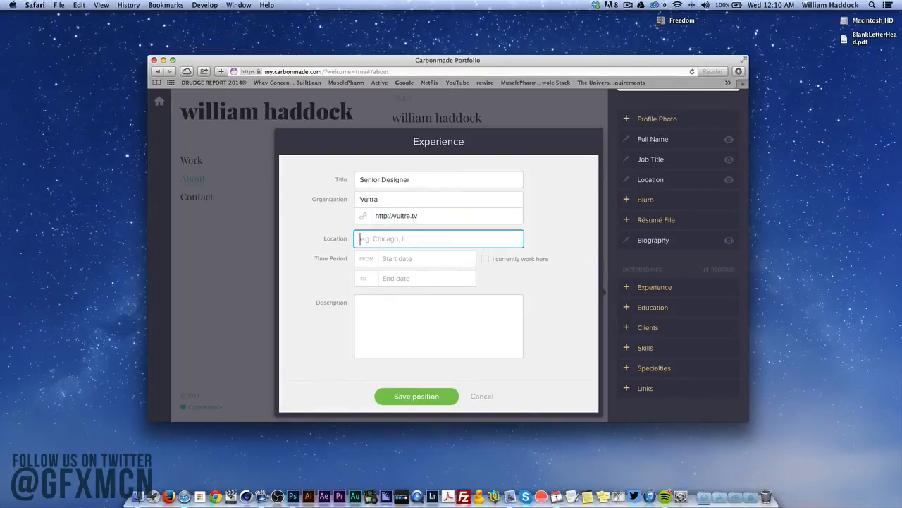
text(Marietta GA)
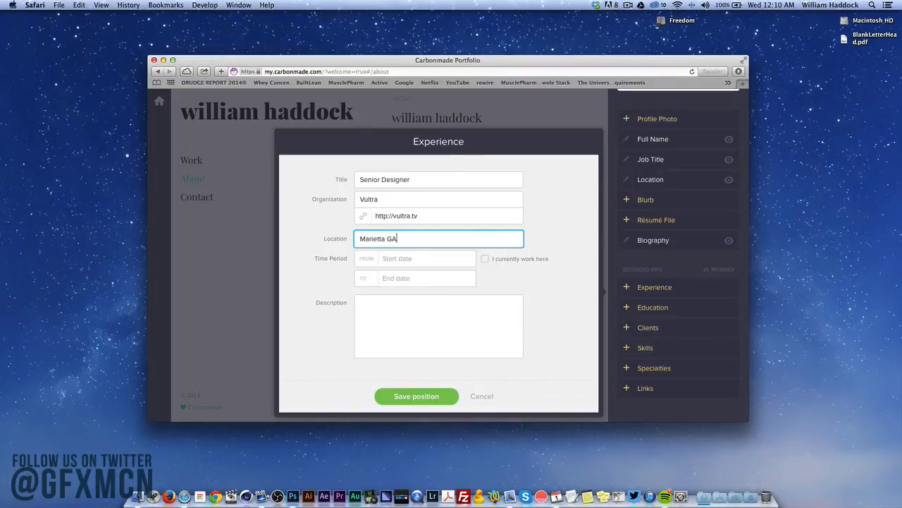
click(415, 397)
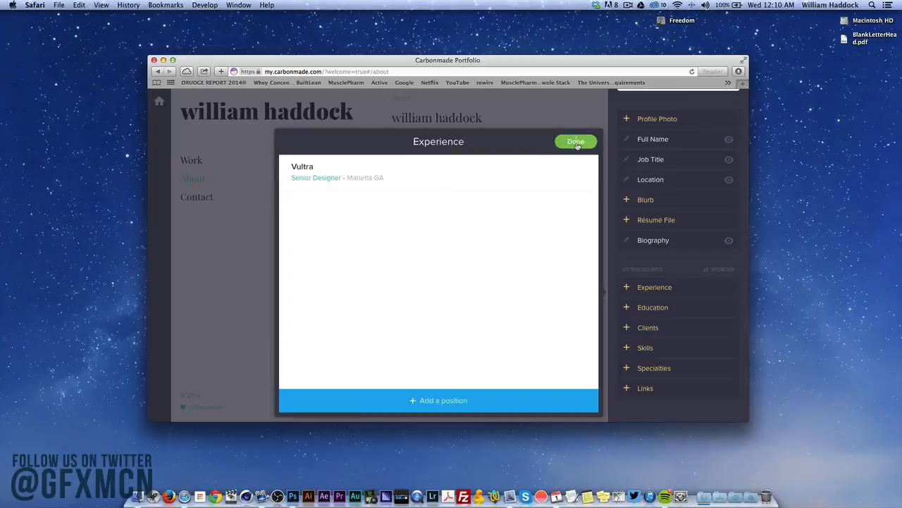
Step: Close the experience list and switch to the portfolio's Work page
click(575, 141)
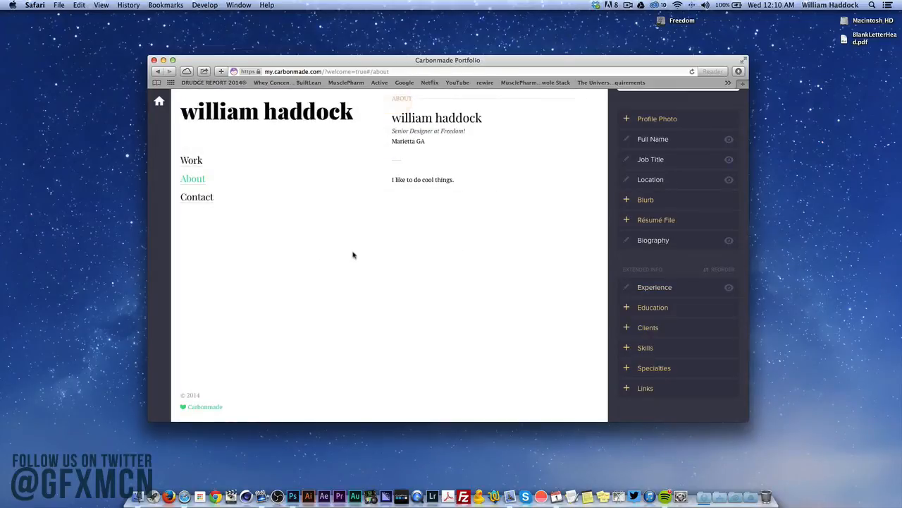
mouse_move(249, 199)
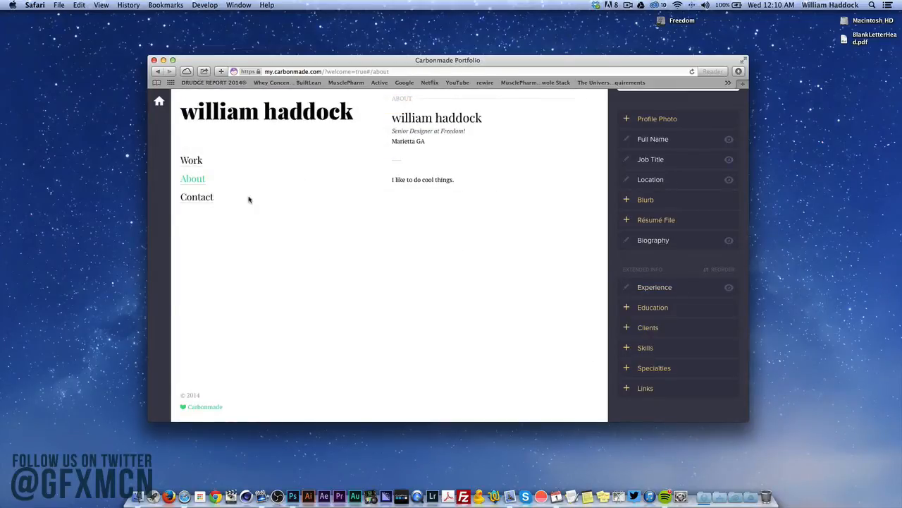
click(191, 161)
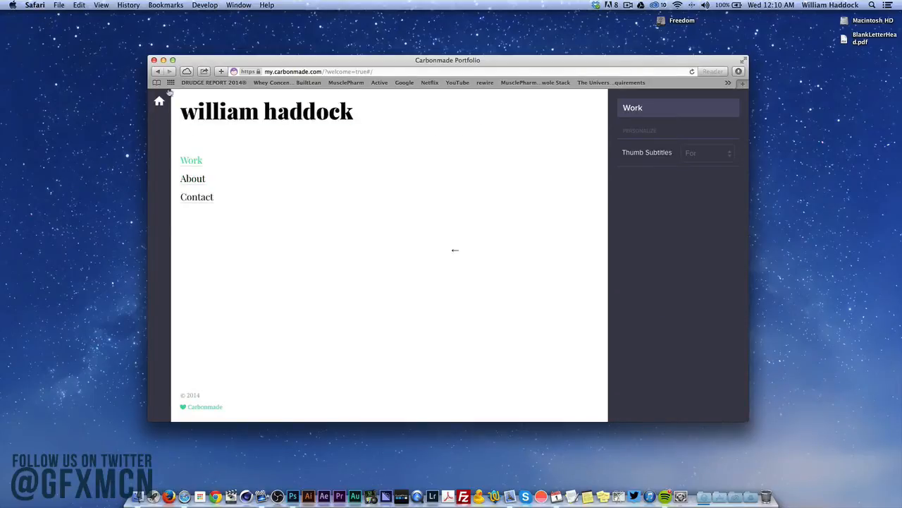
Step: Create a new project titled 'awesomeness'
click(217, 145)
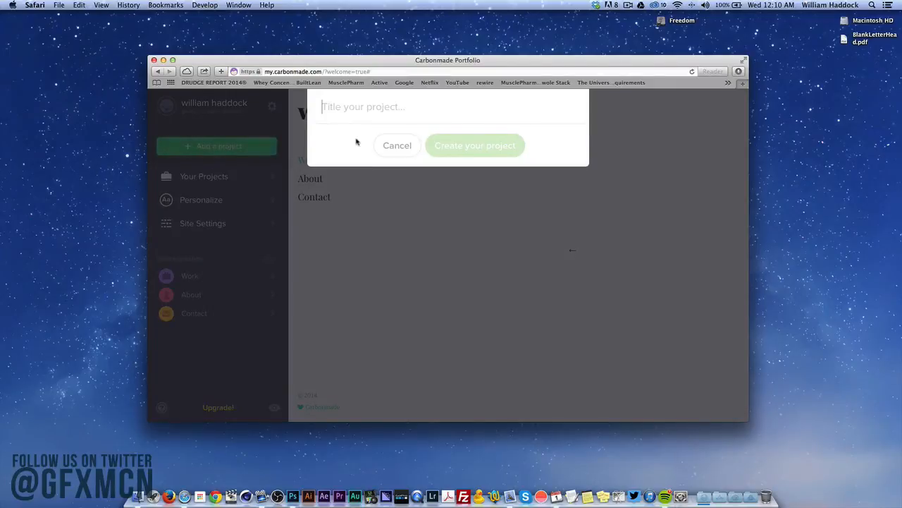
text(awesomeness)
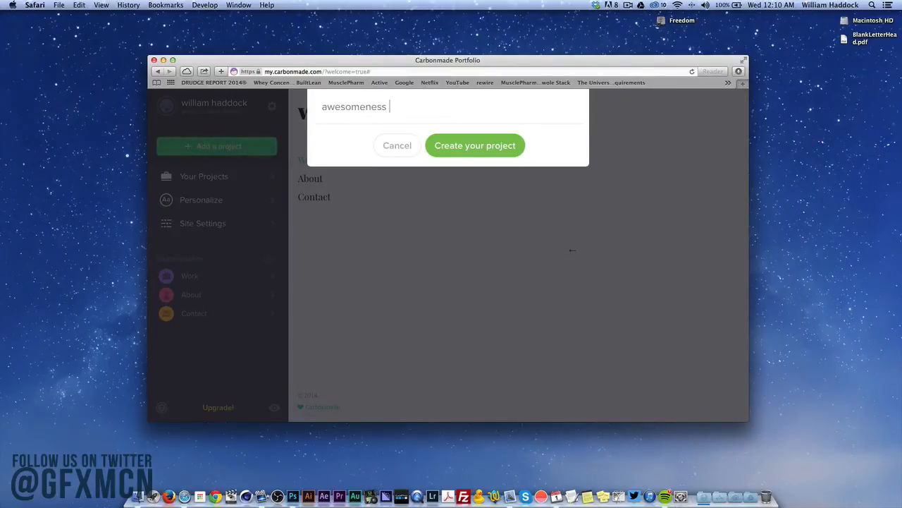
click(473, 146)
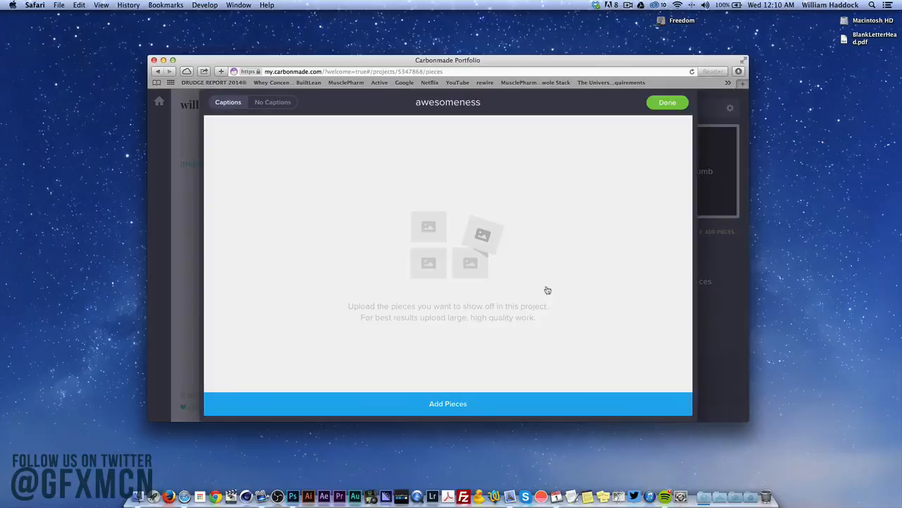
Step: Upload four FirePixels images as the project's pieces and finish editing
click(448, 403)
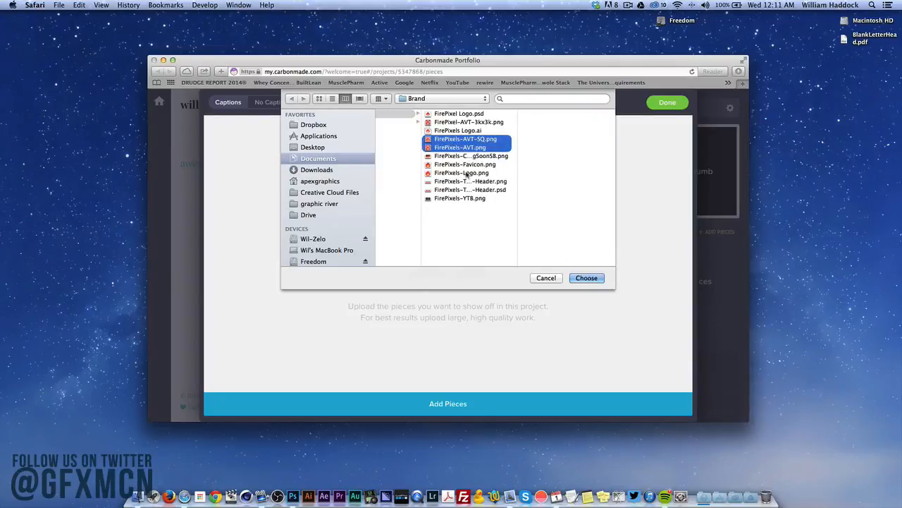
click(463, 172)
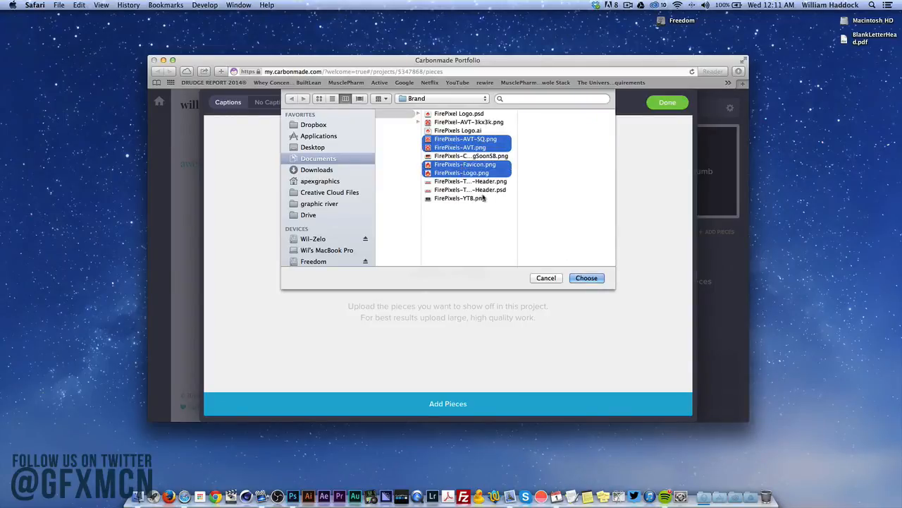
click(587, 277)
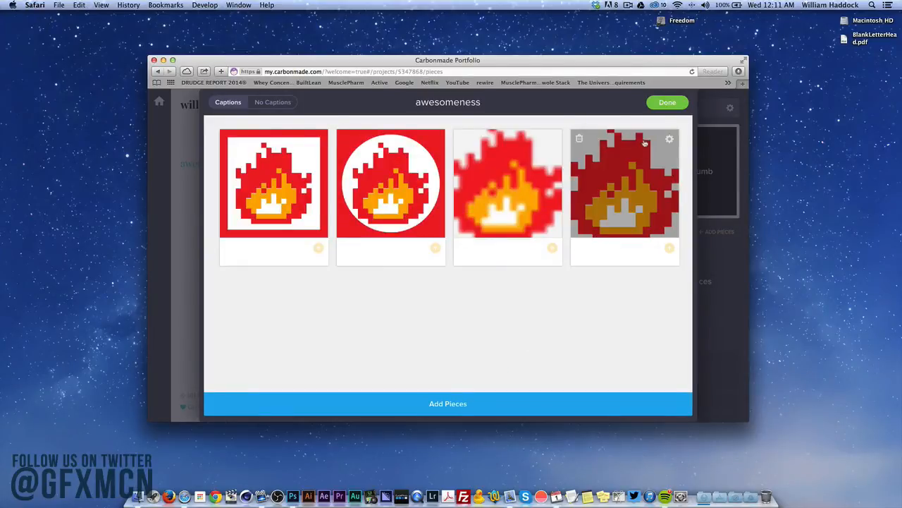
click(666, 102)
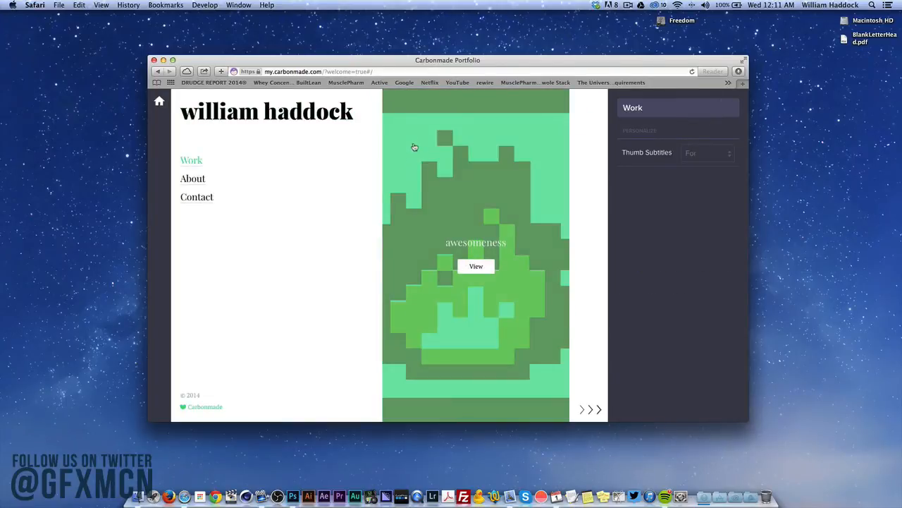
Step: View the awesomeness project's fire pixel images from its Work page thumbnail
click(475, 265)
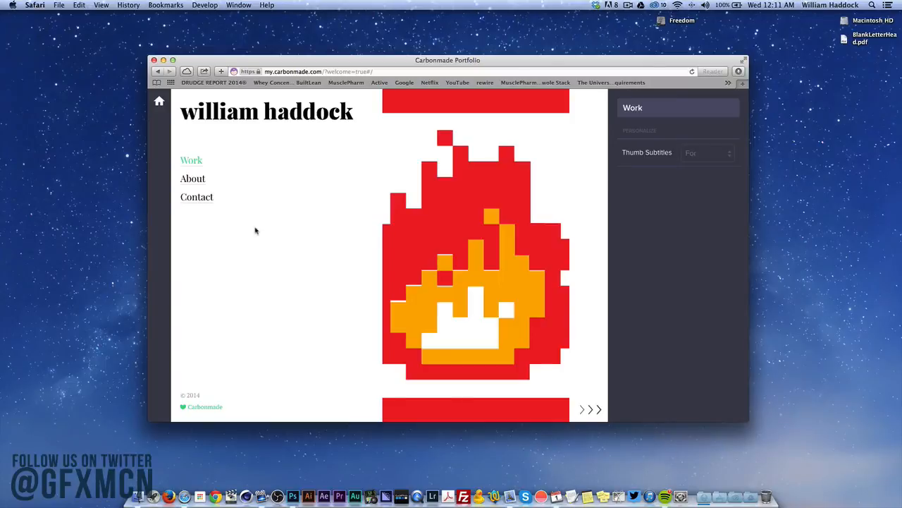
mouse_move(264, 183)
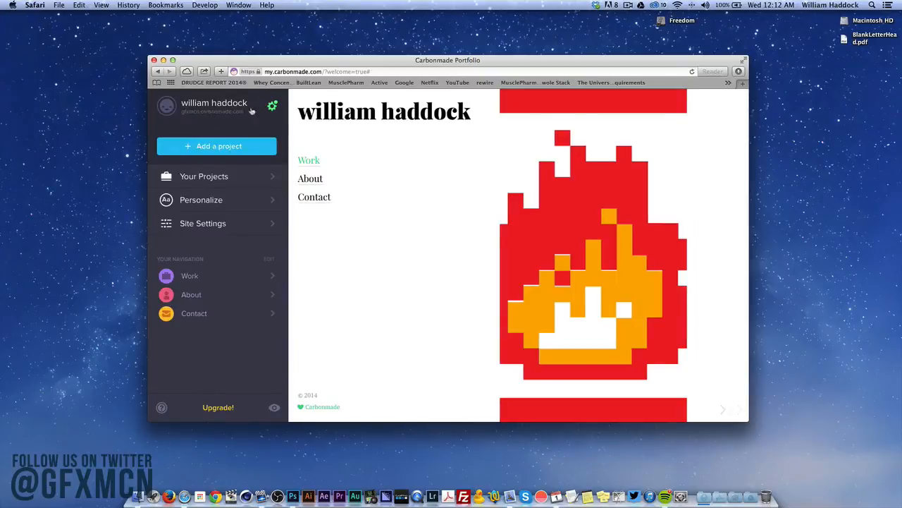
click(272, 106)
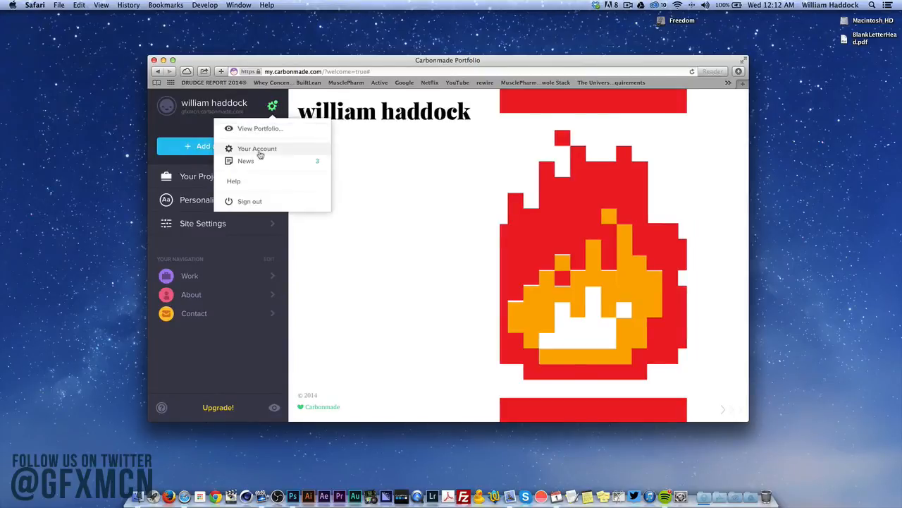
click(257, 148)
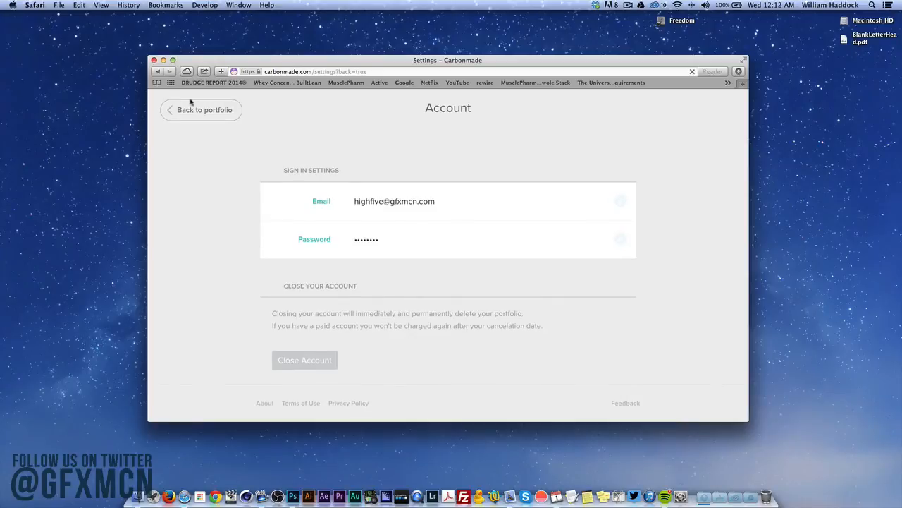
click(200, 110)
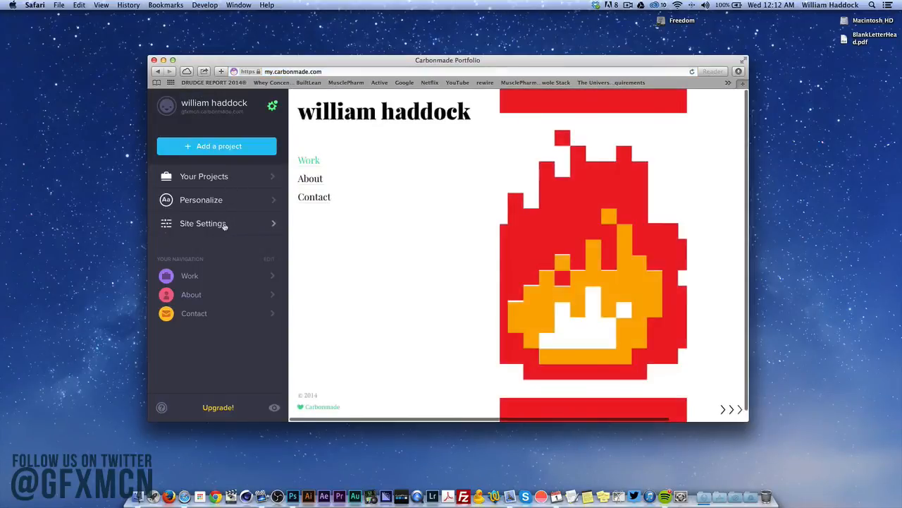
click(203, 223)
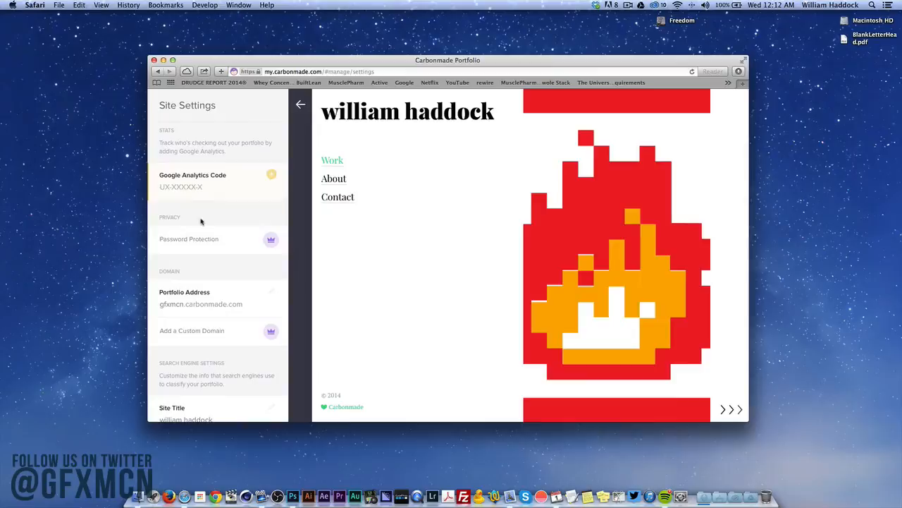
scroll(down, 3)
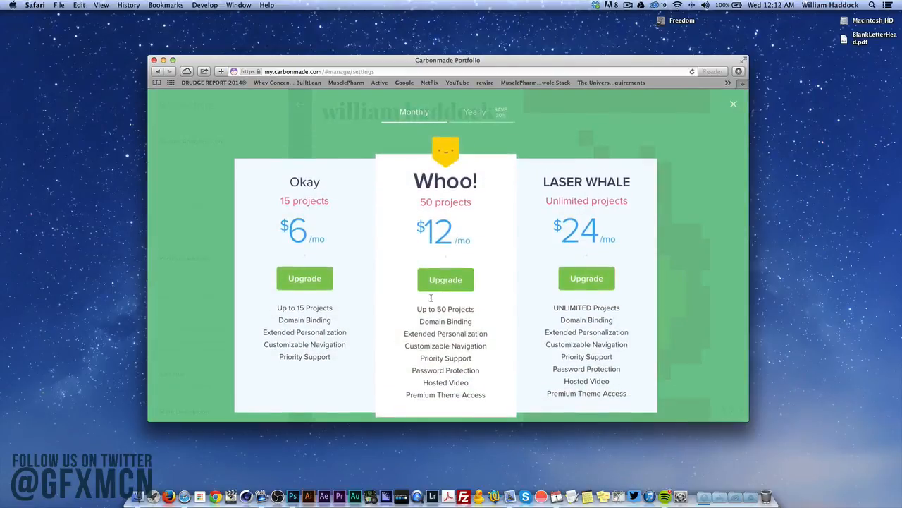
double_click(304, 201)
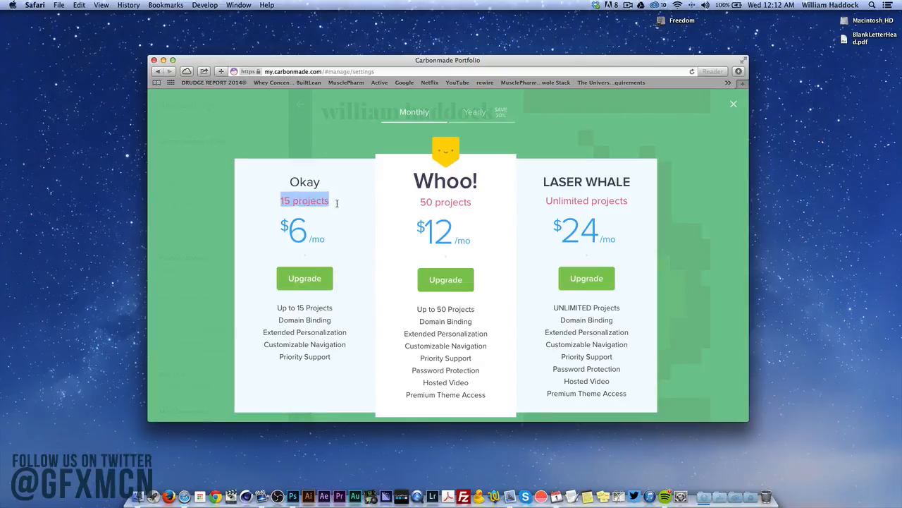
scroll(down, 3)
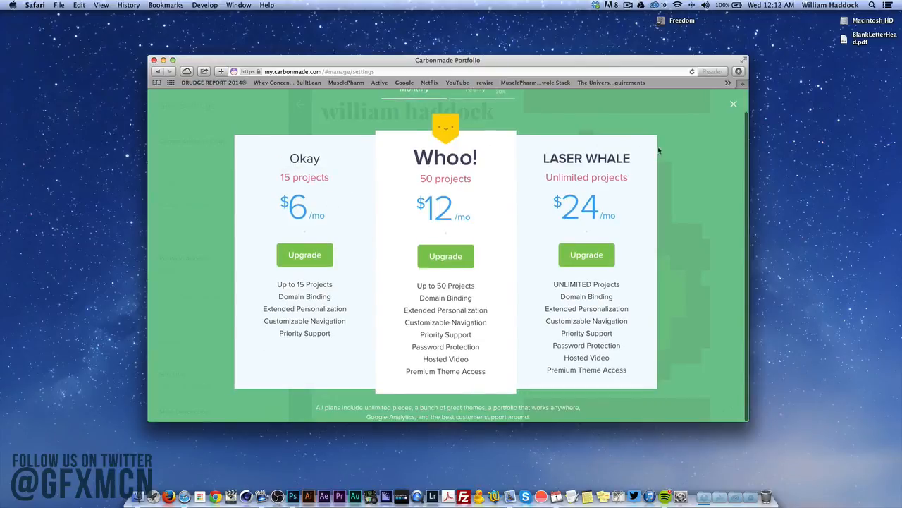
click(733, 104)
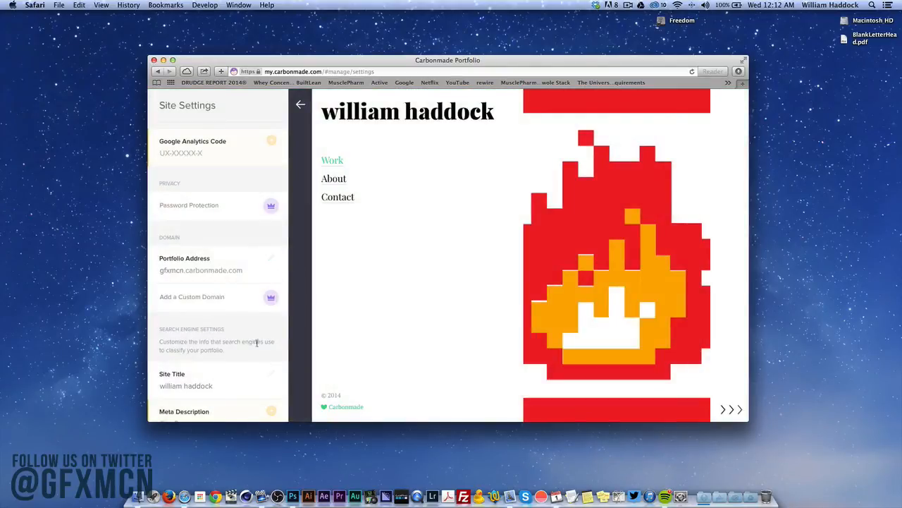
mouse_move(292, 370)
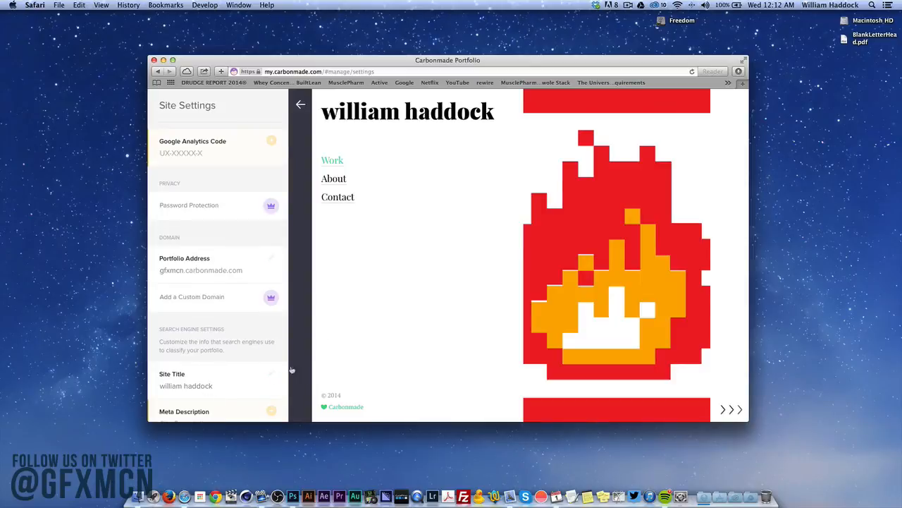
scroll(down, 3)
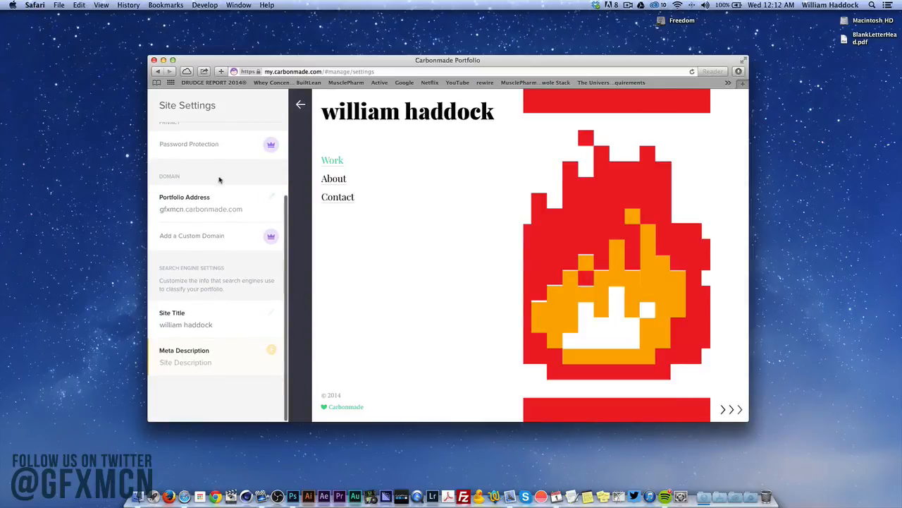
click(300, 104)
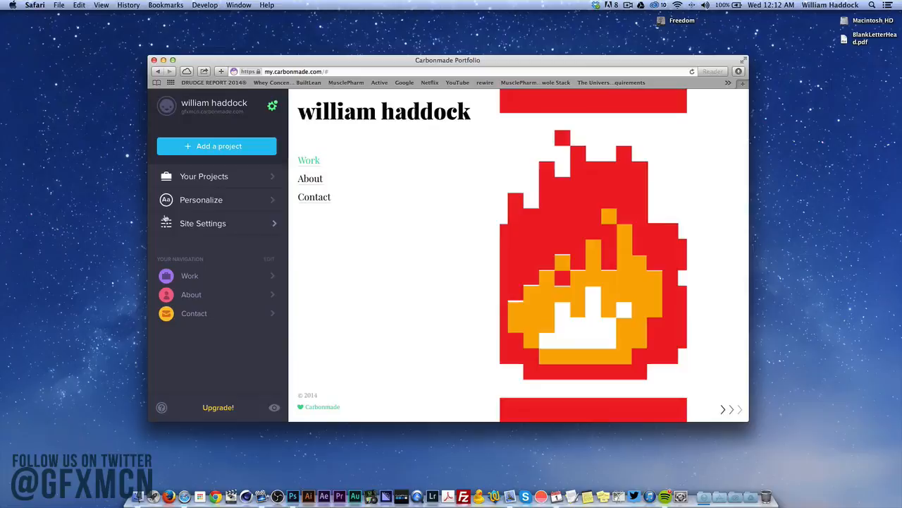